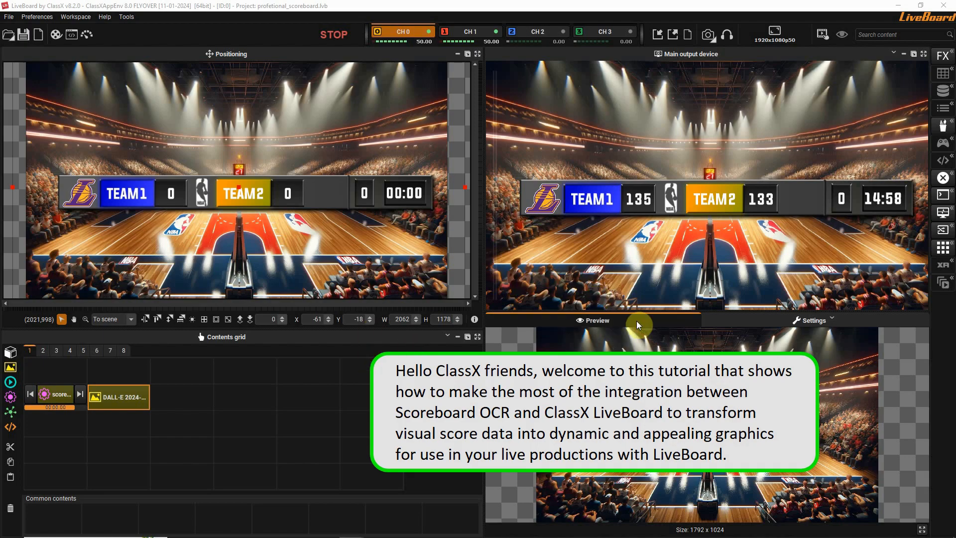
{"action": "mouse_move", "coordinate": [208, 405]}
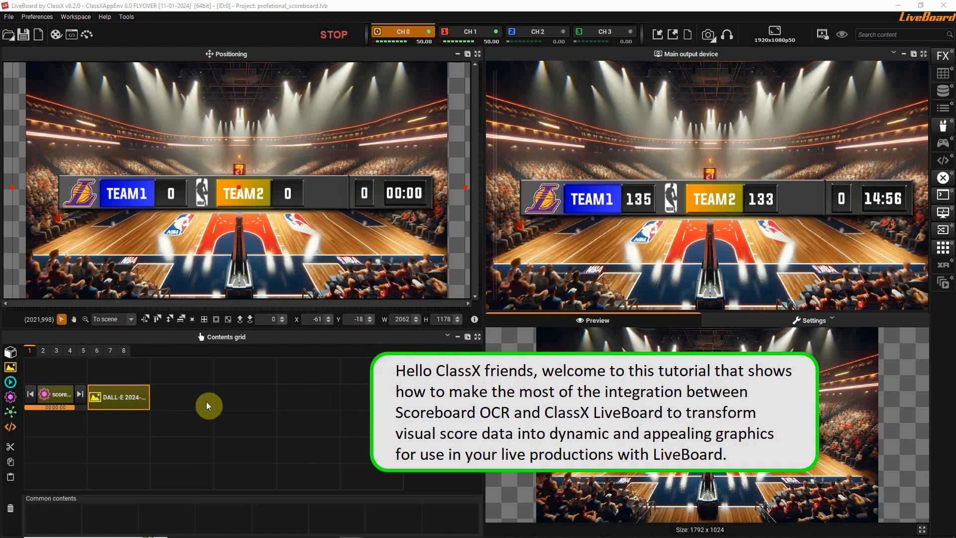
- Browse the finished LiveBoard scoreboard project and select the arena background image content
{"action": "left_click", "coordinate": [55, 397]}
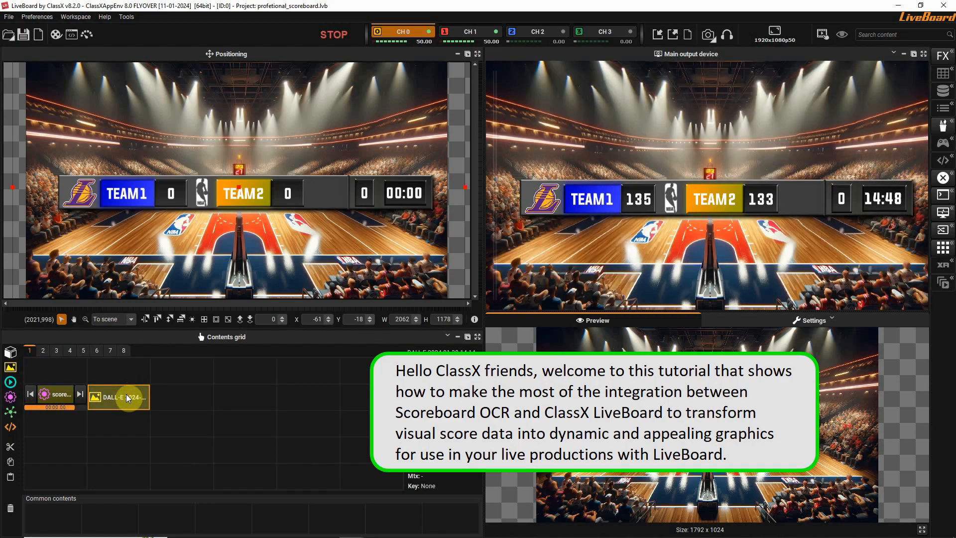
{"action": "left_click", "coordinate": [55, 395]}
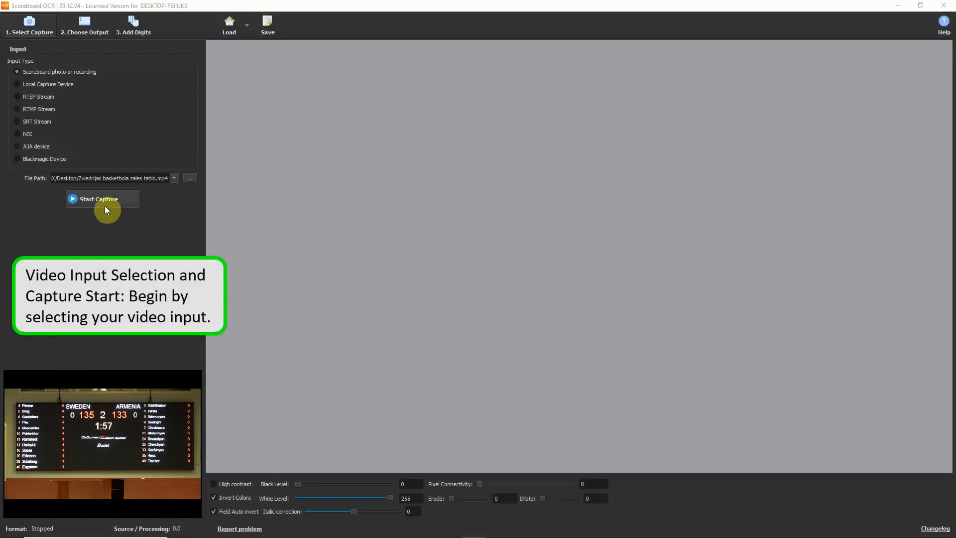
- Start capturing the scoreboard video and set ClassX as the output type
{"action": "left_click", "coordinate": [102, 199]}
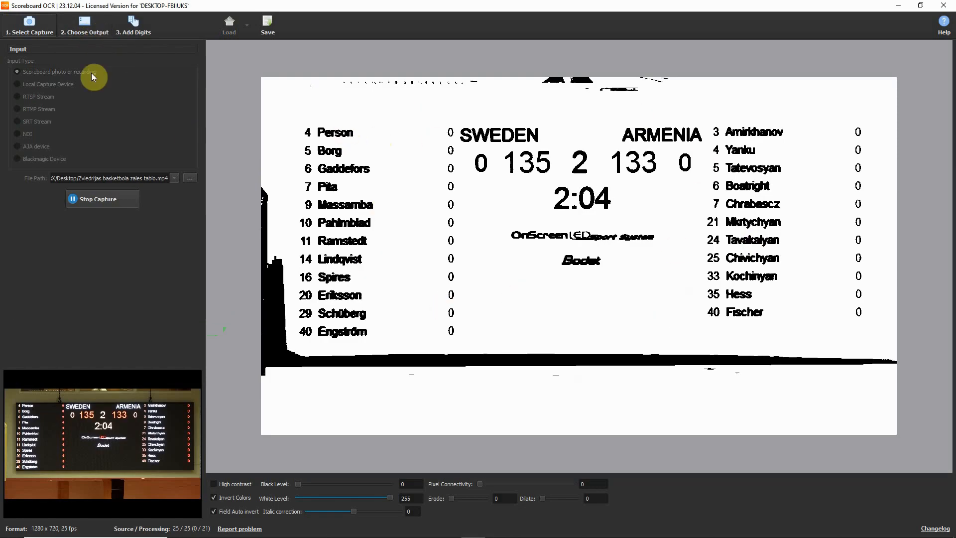
{"action": "left_click", "coordinate": [85, 25]}
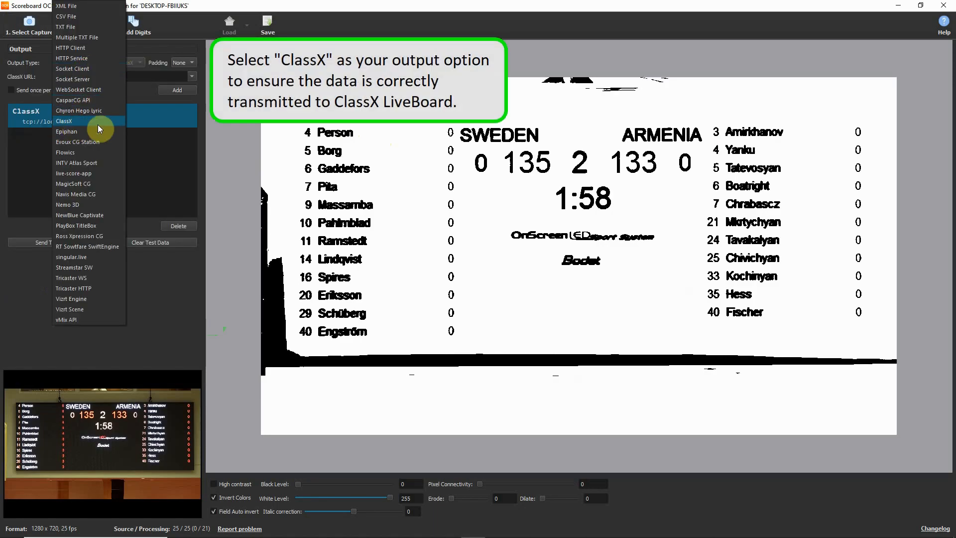
{"action": "left_click", "coordinate": [63, 121]}
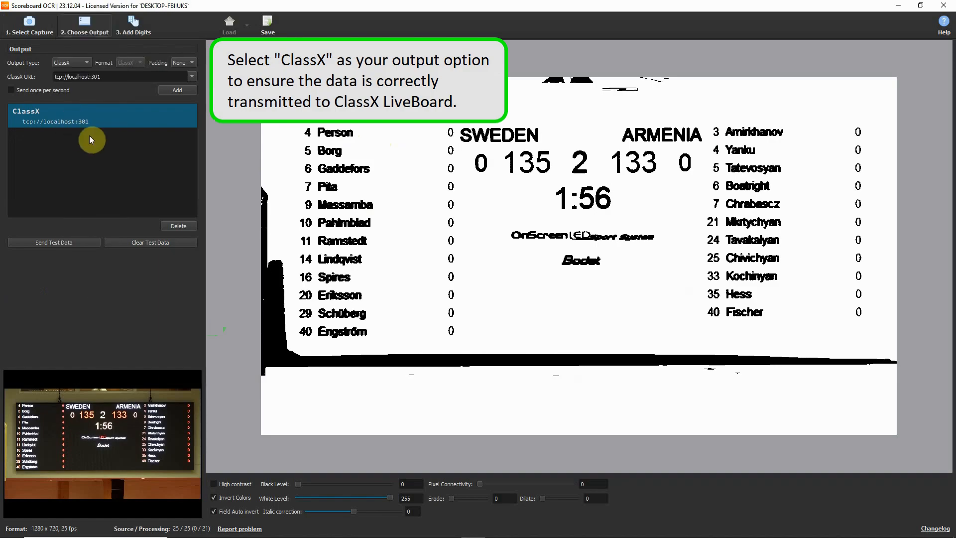
{"action": "left_click", "coordinate": [133, 28]}
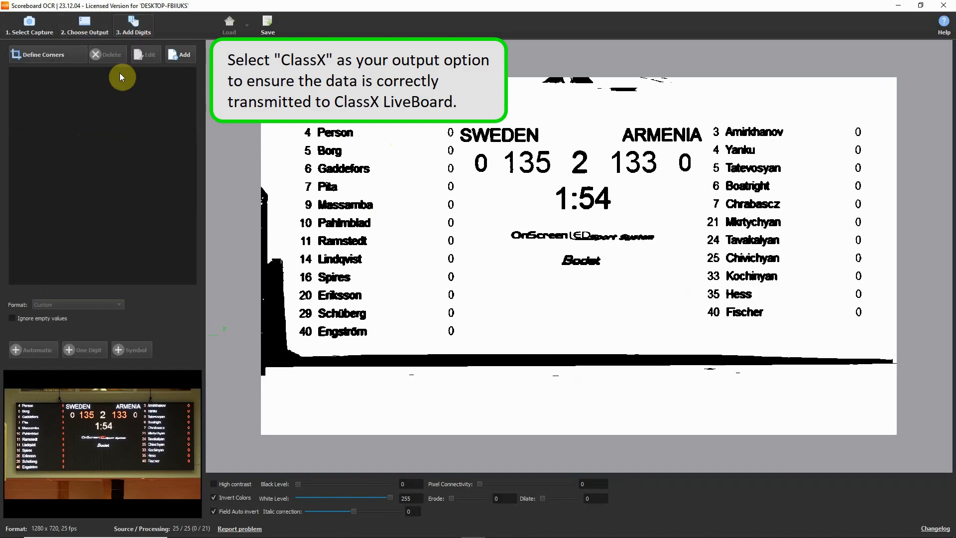
- Create Custom fields scoreboard#point_team_1 and scoreboard#point_team_2
{"action": "left_click", "coordinate": [181, 55]}
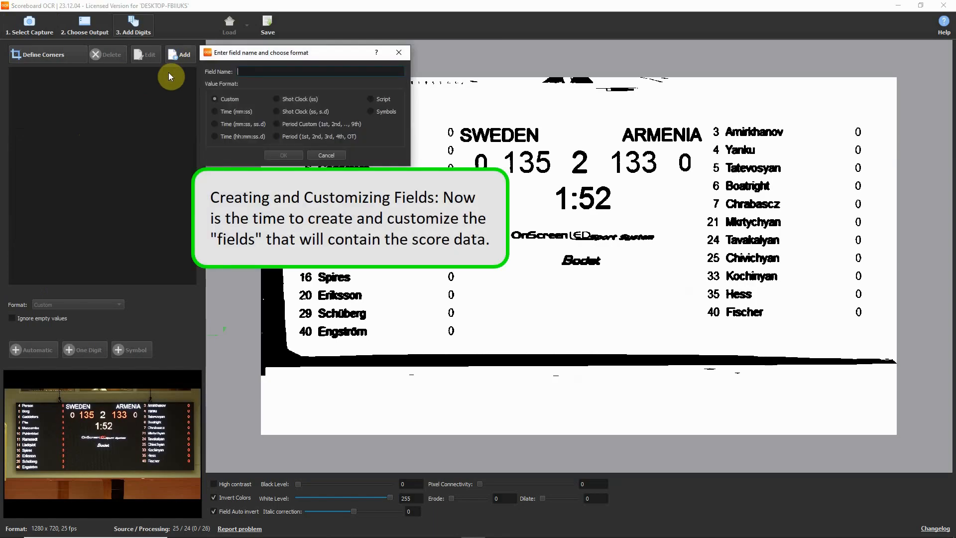
{"action": "type", "text": "scoreboard#point_team_1"}
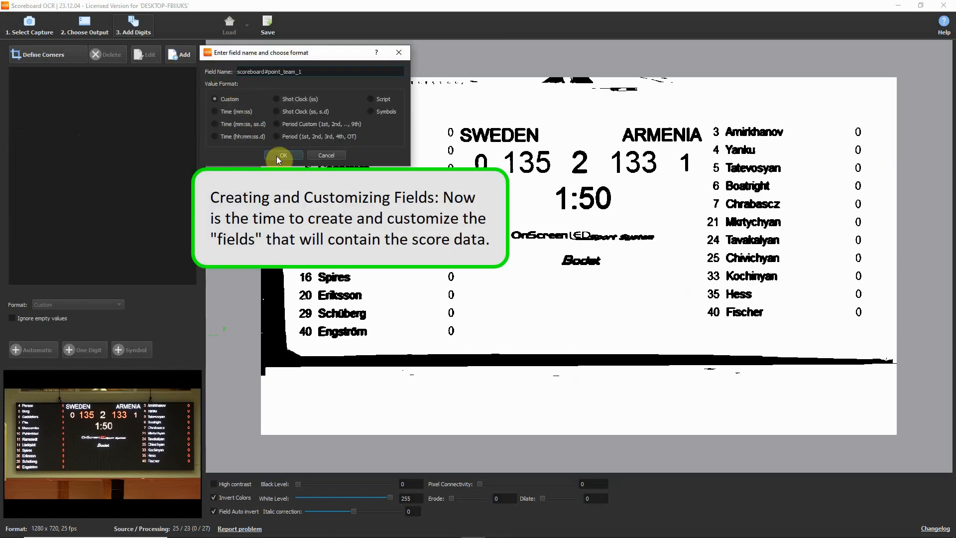
{"action": "left_click", "coordinate": [282, 155]}
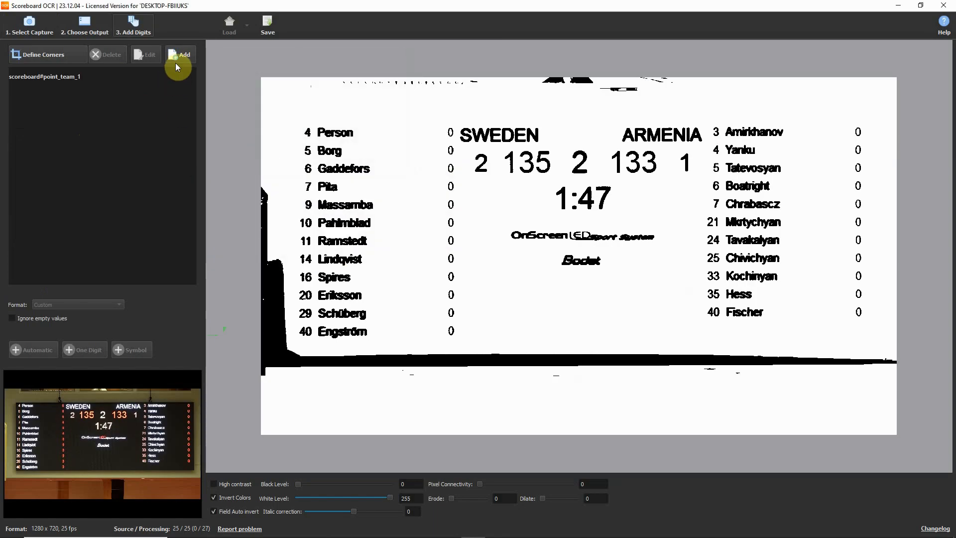
{"action": "left_click", "coordinate": [180, 55]}
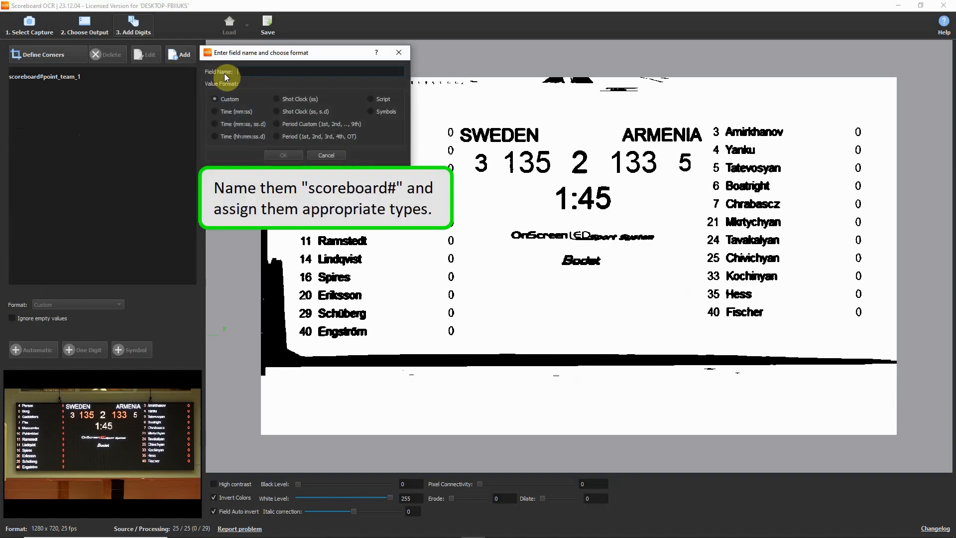
{"action": "type", "text": "scoreboard#point_team_"}
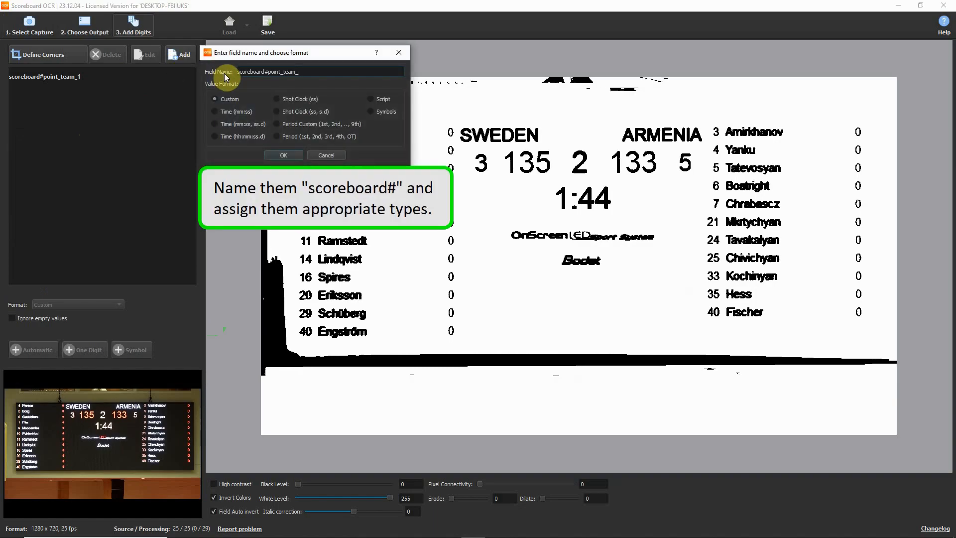
{"action": "left_click", "coordinate": [283, 155]}
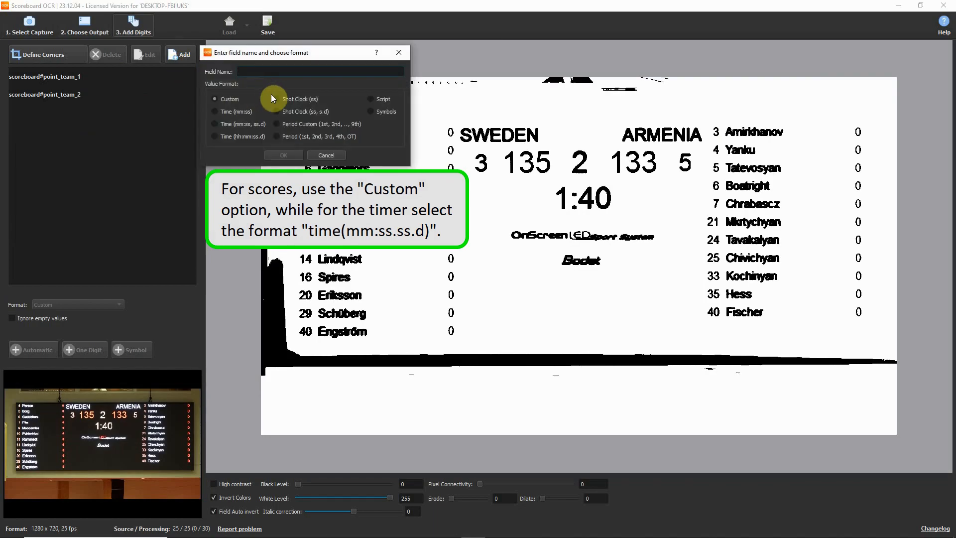
- Create the scoreboard#time field in mm:ss.d format and a scoreboard#time_4 field
{"action": "type", "text": "scoreboard#poi"}
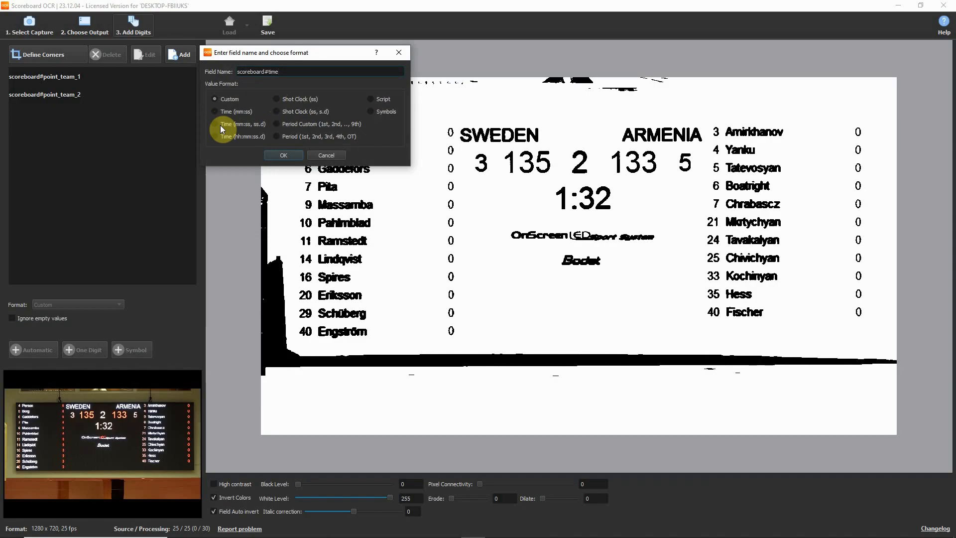
{"action": "left_click", "coordinate": [215, 124]}
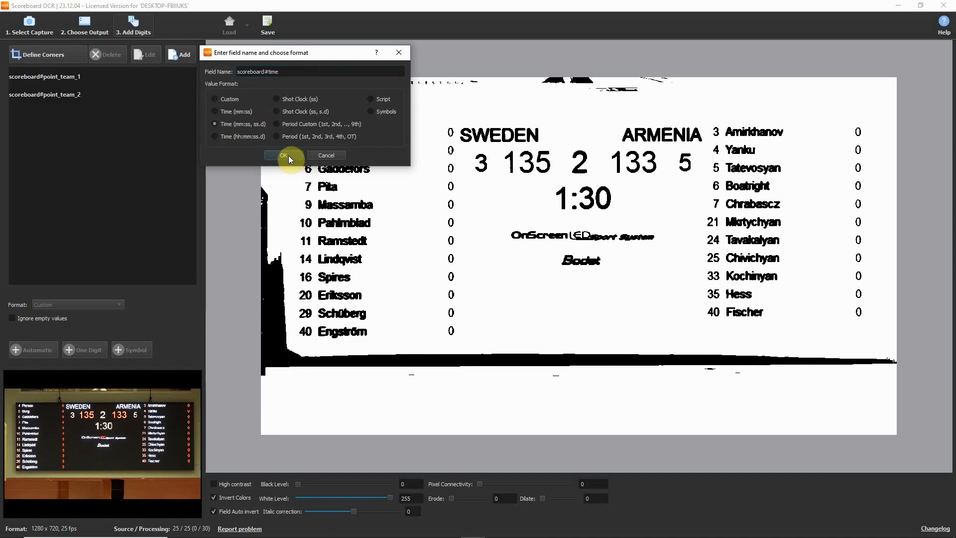
{"action": "left_click", "coordinate": [283, 156]}
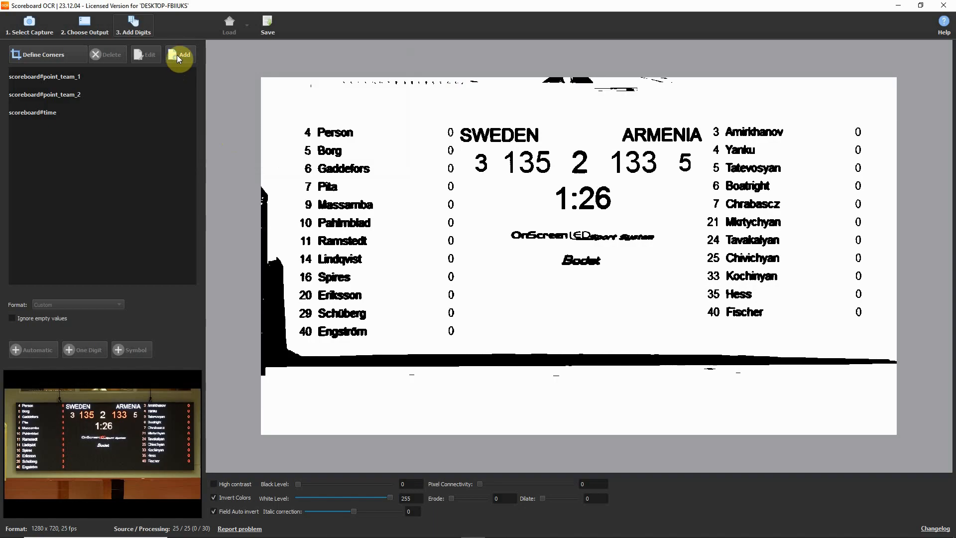
{"action": "left_click", "coordinate": [179, 54]}
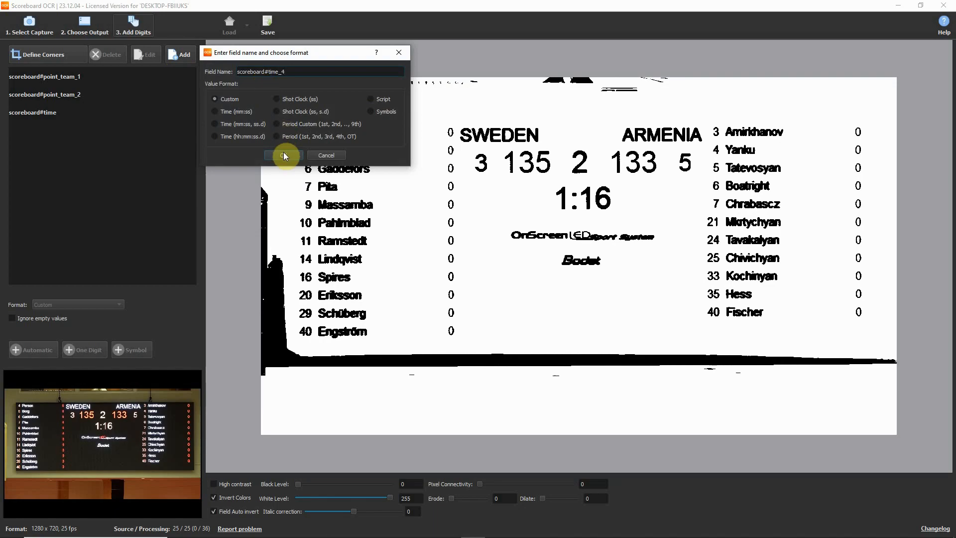
{"action": "left_click", "coordinate": [282, 155]}
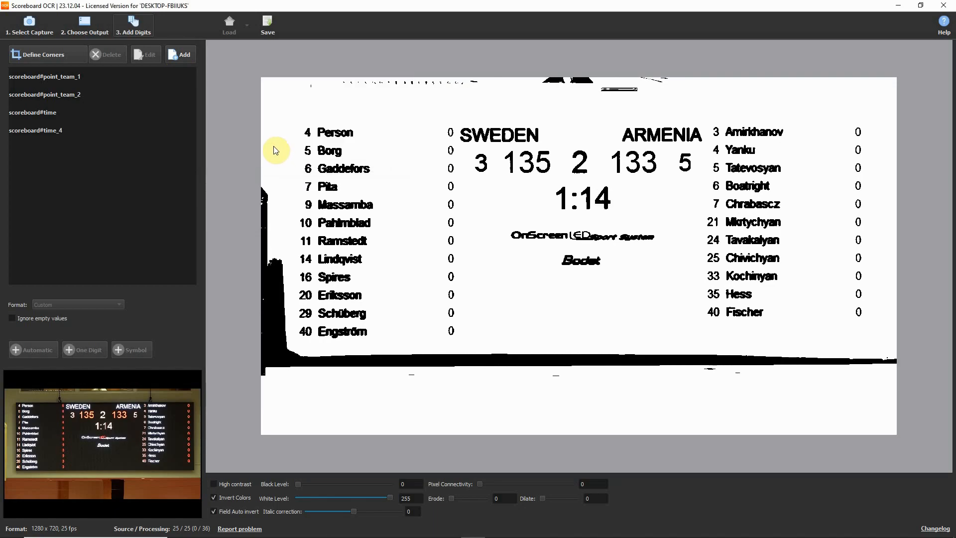
{"action": "left_click", "coordinate": [61, 76]}
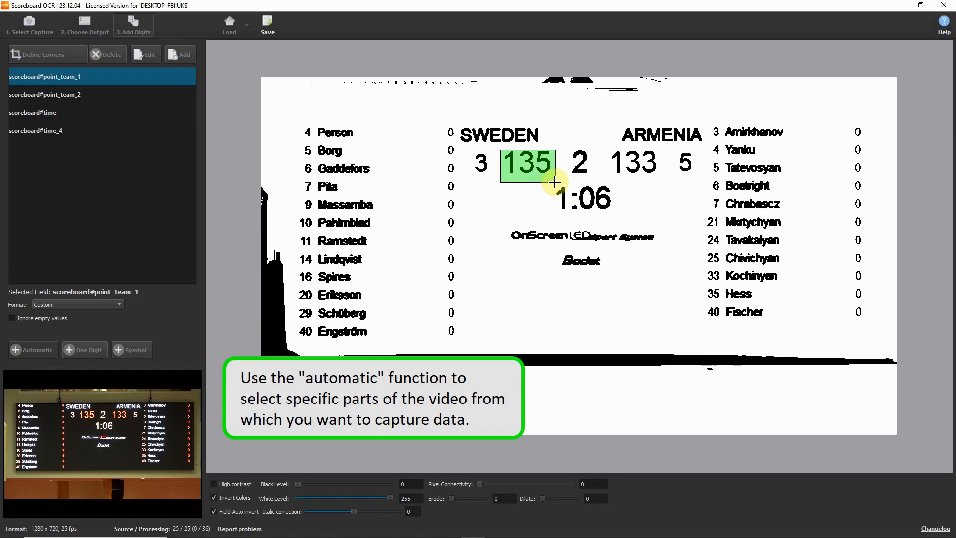
- Mark the 135 and 133 score regions and the game clock for reading
{"action": "left_click", "coordinate": [46, 95]}
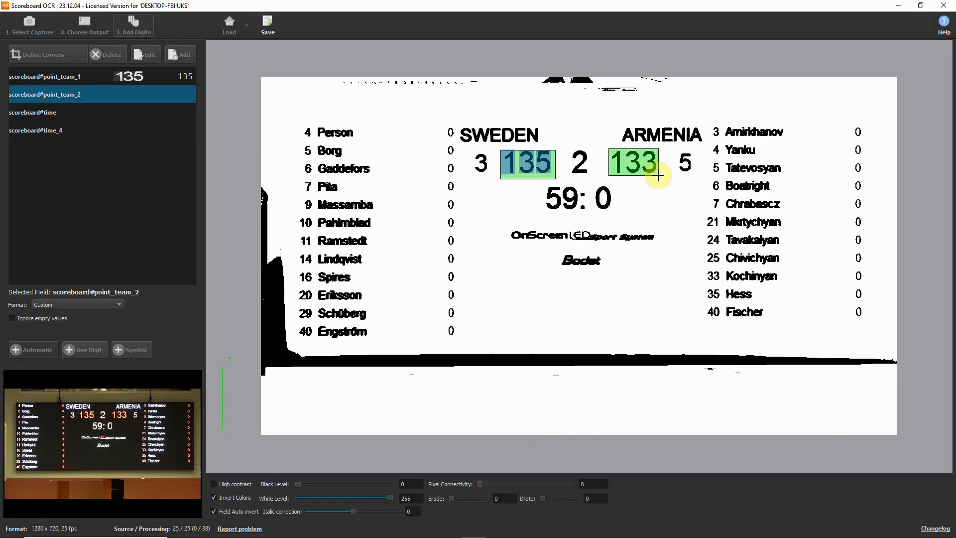
{"action": "left_click", "coordinate": [60, 112]}
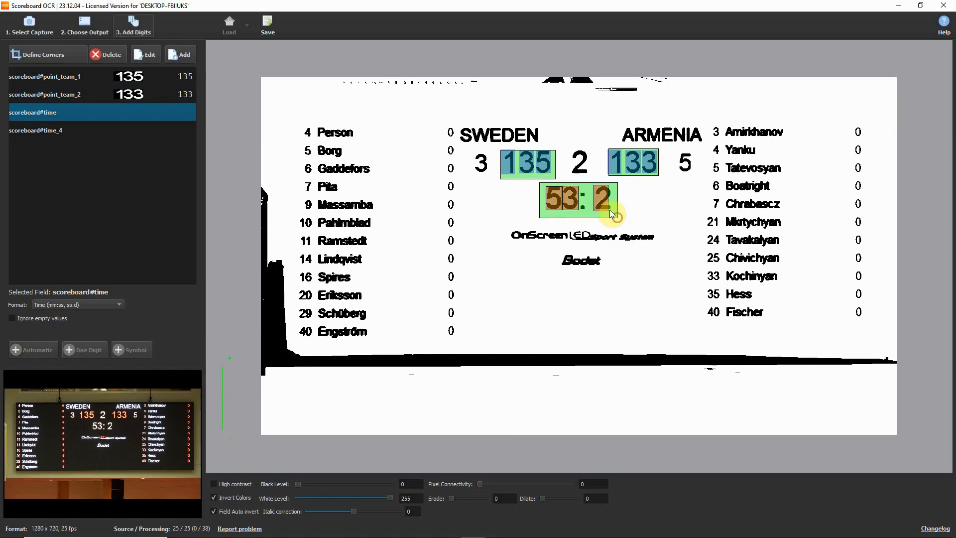
{"action": "left_click", "coordinate": [36, 130]}
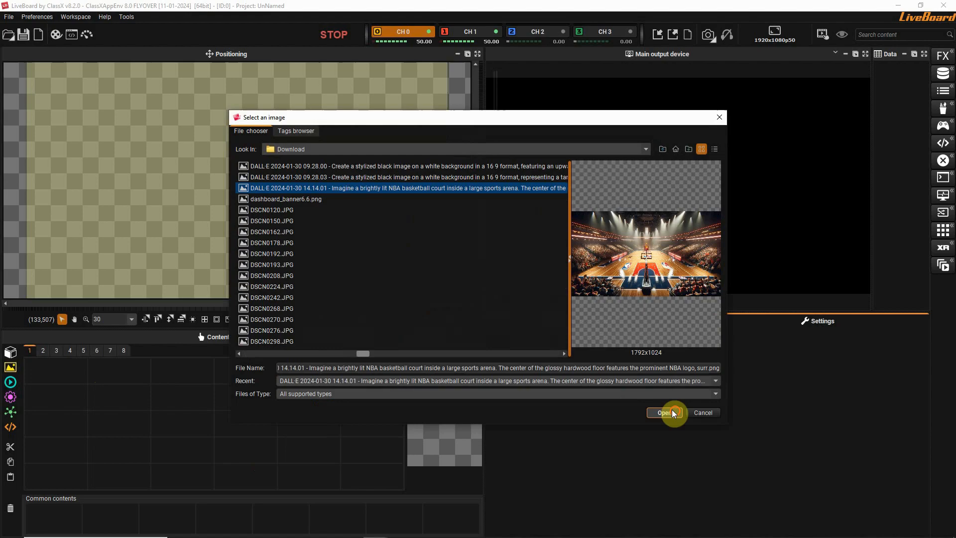
- Load the DALL-E NBA arena PNG as background content
{"action": "left_click", "coordinate": [664, 413]}
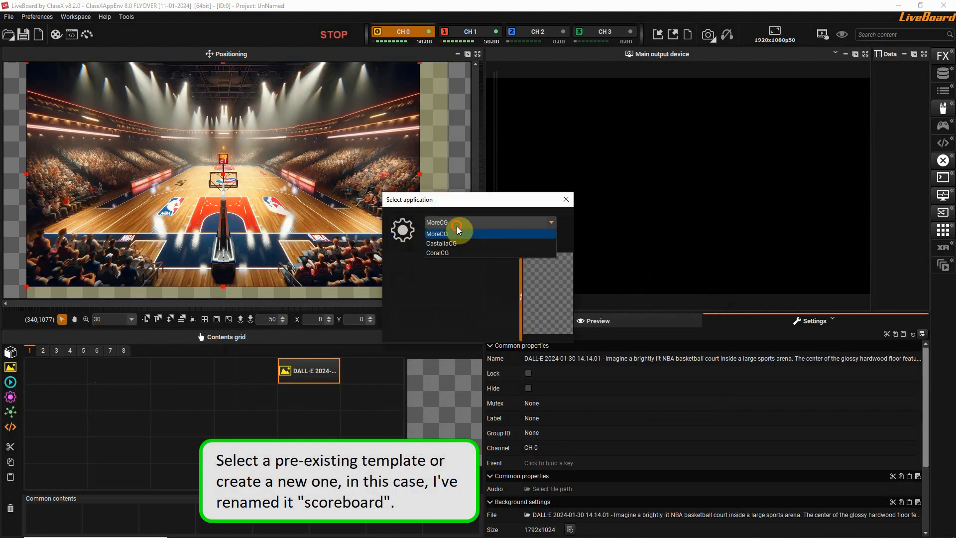
- Add the CastaliaCG NBA_graphics.ccg template and drag the scoreboard to the bottom
{"action": "left_click", "coordinate": [440, 243]}
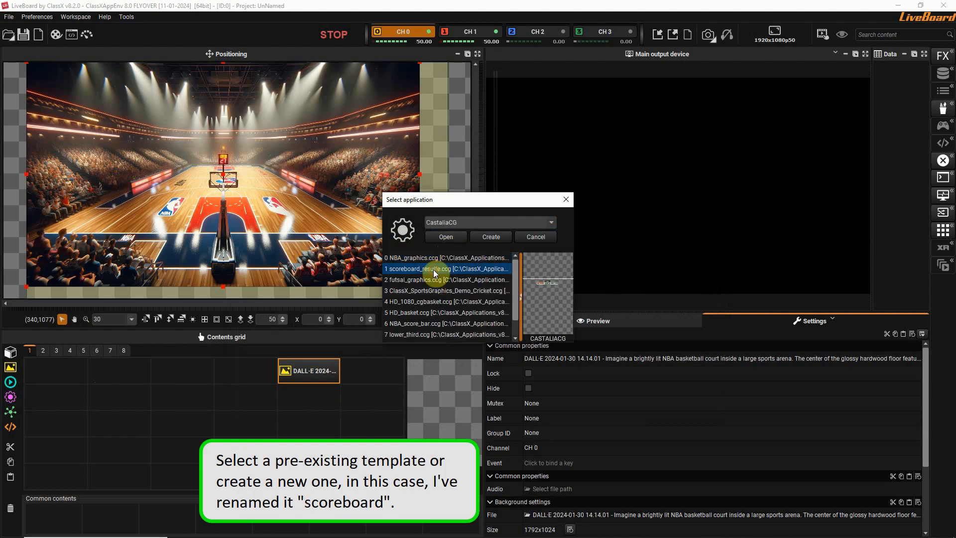
{"action": "left_click", "coordinate": [446, 324]}
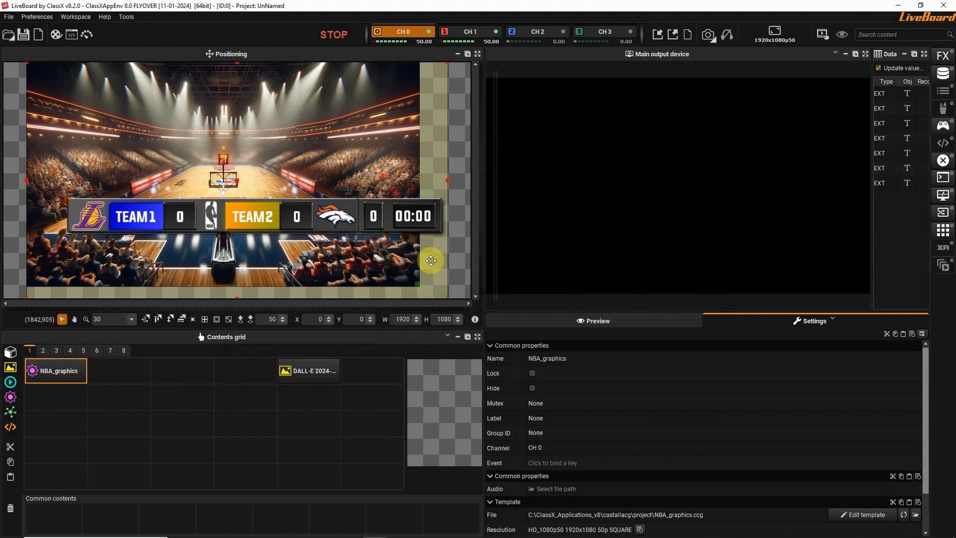
{"action": "left_click_drag", "start_coordinate": [432, 261], "coordinate": [304, 270]}
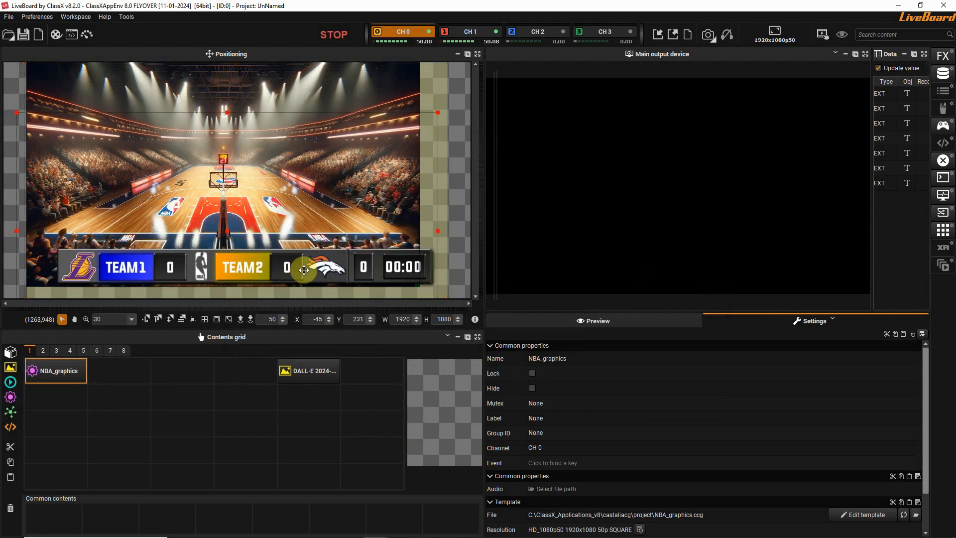
{"action": "left_click", "coordinate": [308, 371]}
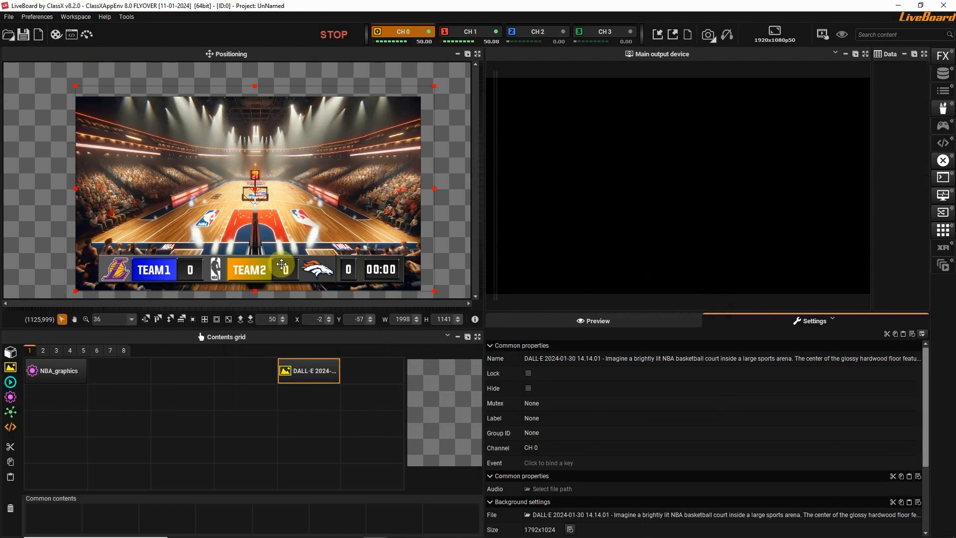
- Rename the template to scoreboard, put it and the arena on air, and view the remote protocol log
{"action": "right_click", "coordinate": [51, 370]}
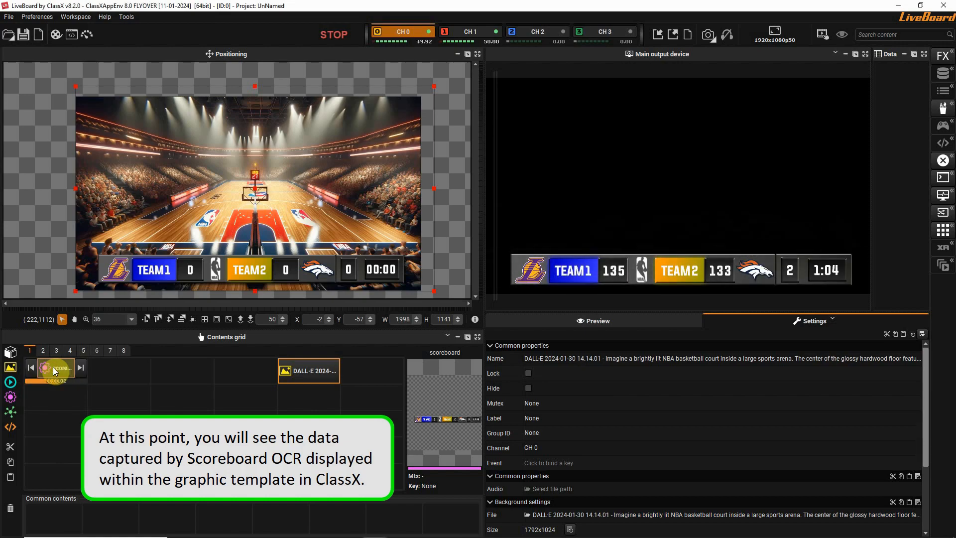
{"action": "left_click", "coordinate": [308, 370]}
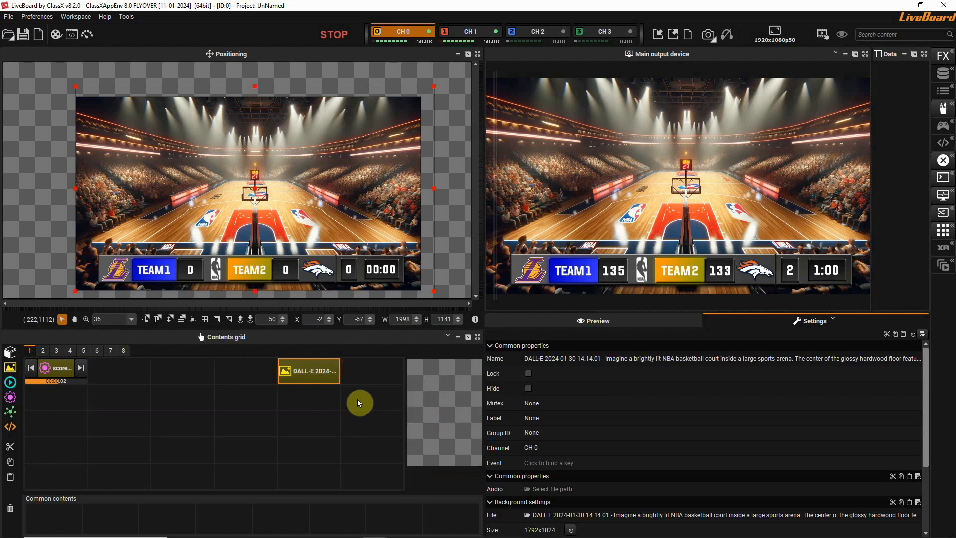
{"action": "mouse_move", "coordinate": [119, 393]}
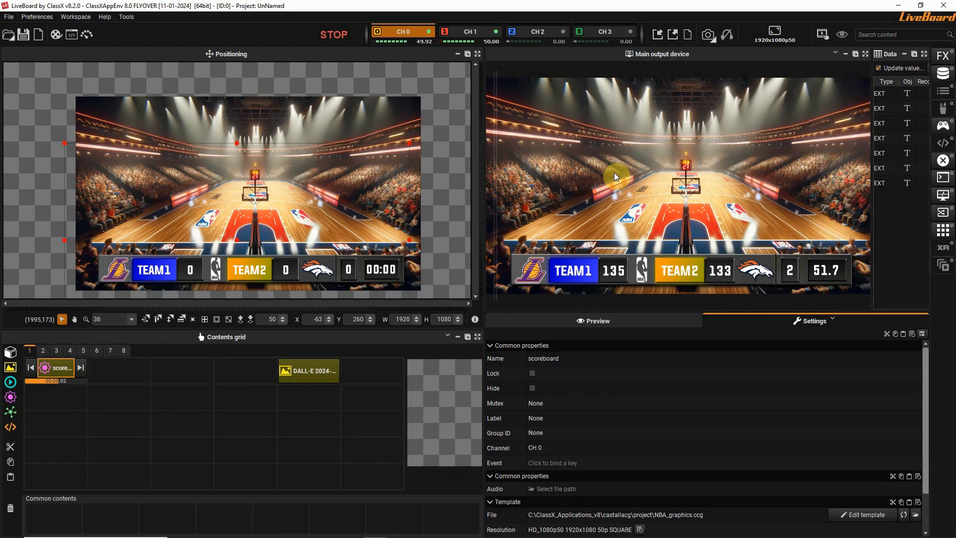
{"action": "left_click", "coordinate": [72, 35]}
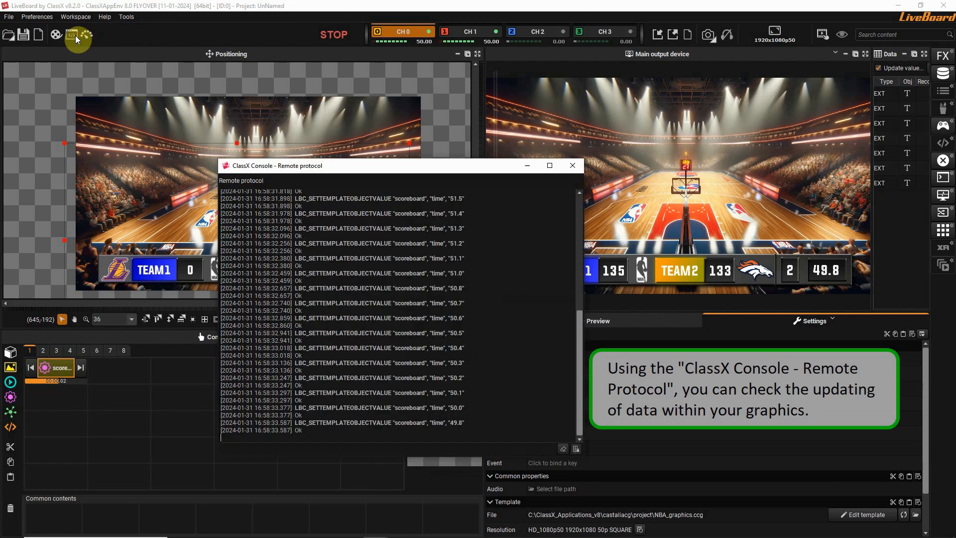